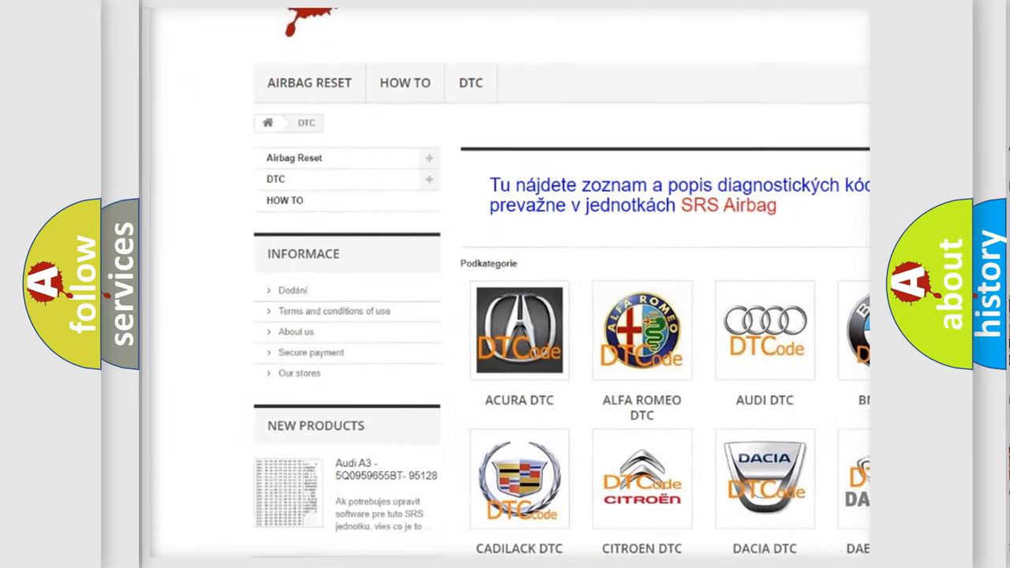
{"action": "scroll", "scroll_direction": "down", "scroll_amount": 3}
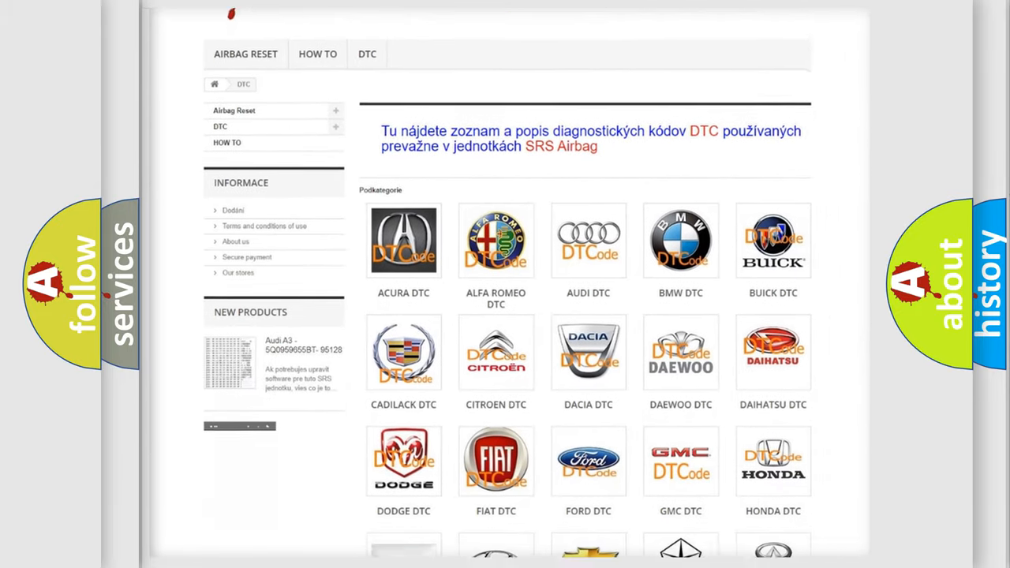
{"action": "scroll", "scroll_direction": "down", "scroll_amount": 3}
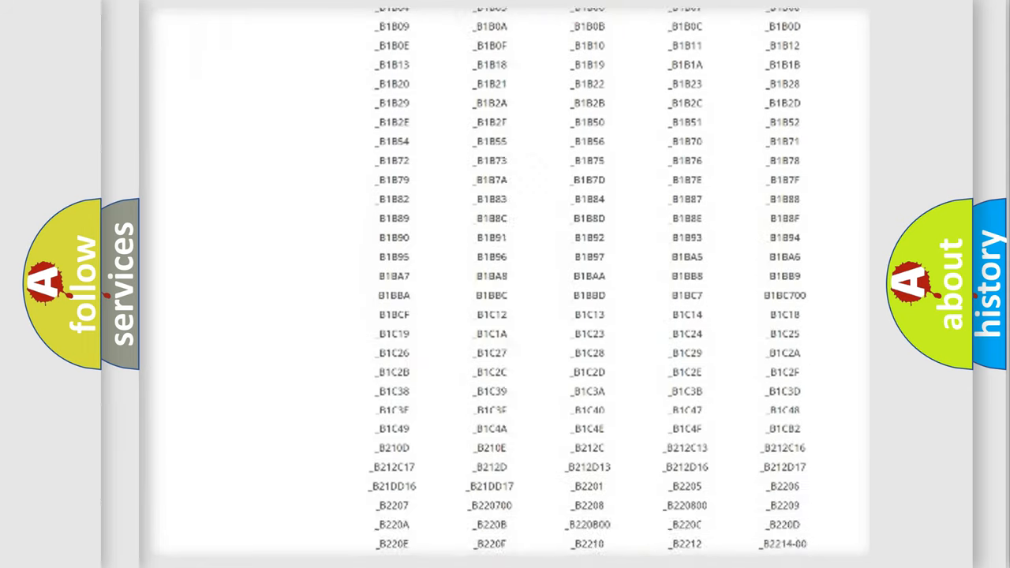
{"action": "scroll", "scroll_direction": "down", "scroll_amount": 3}
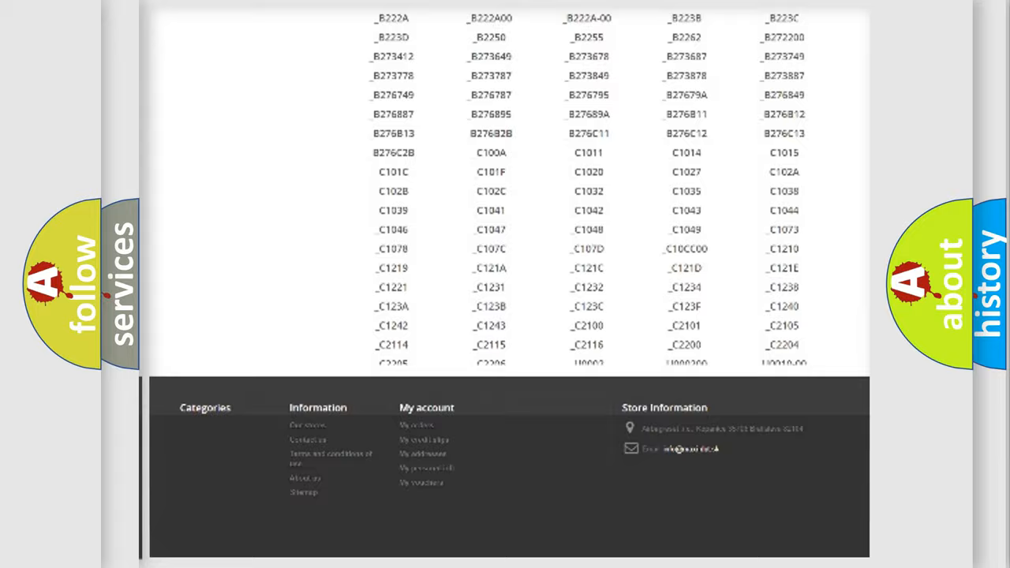